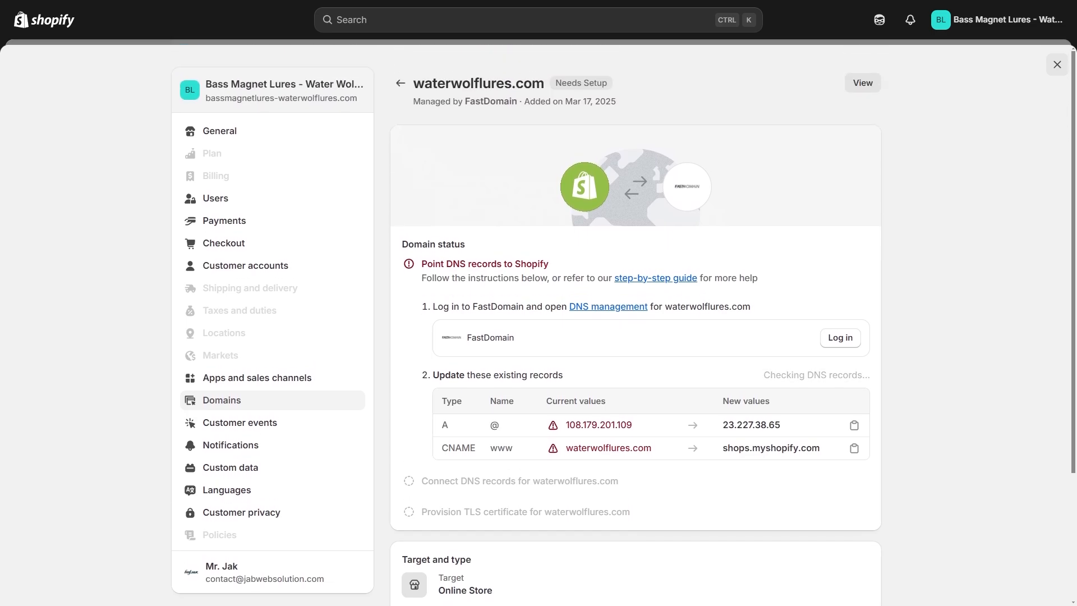
# - Scroll Bluehost's DNS manager down to the A records for waterwolflures.com
pyautogui.scroll(-3)
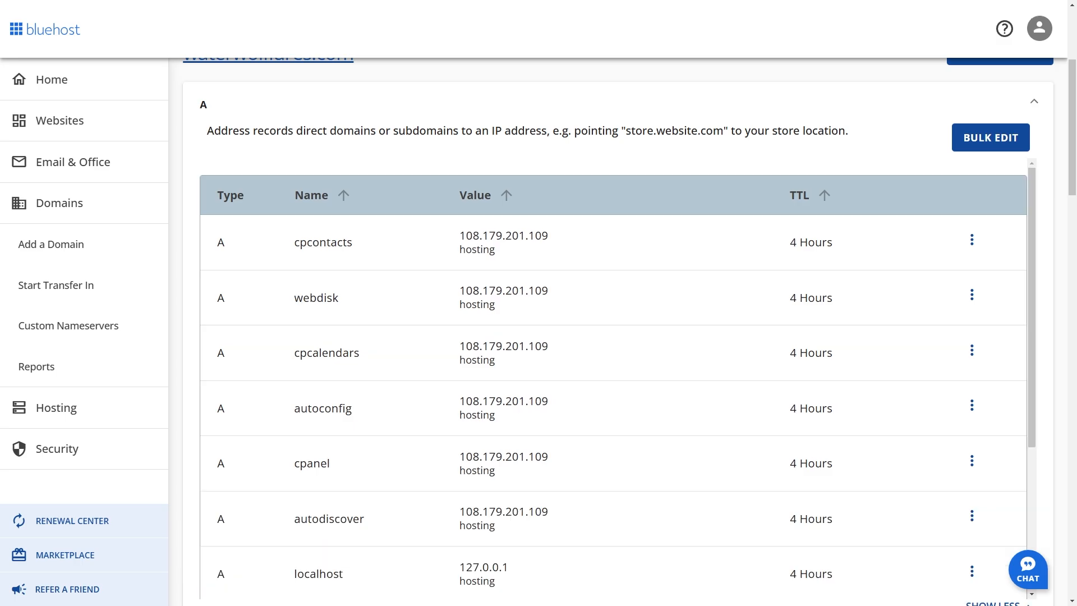
# - Edit the @ A record so it points to Shopify's IP 23.227.38.65 and save it
pyautogui.scroll(-3)
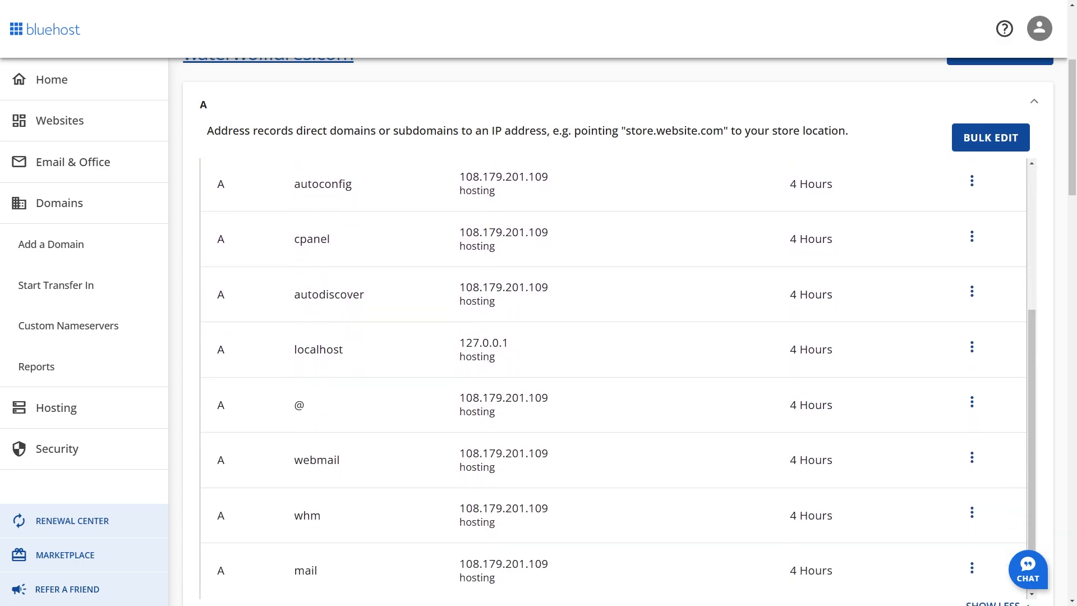
pyautogui.click(972, 401)
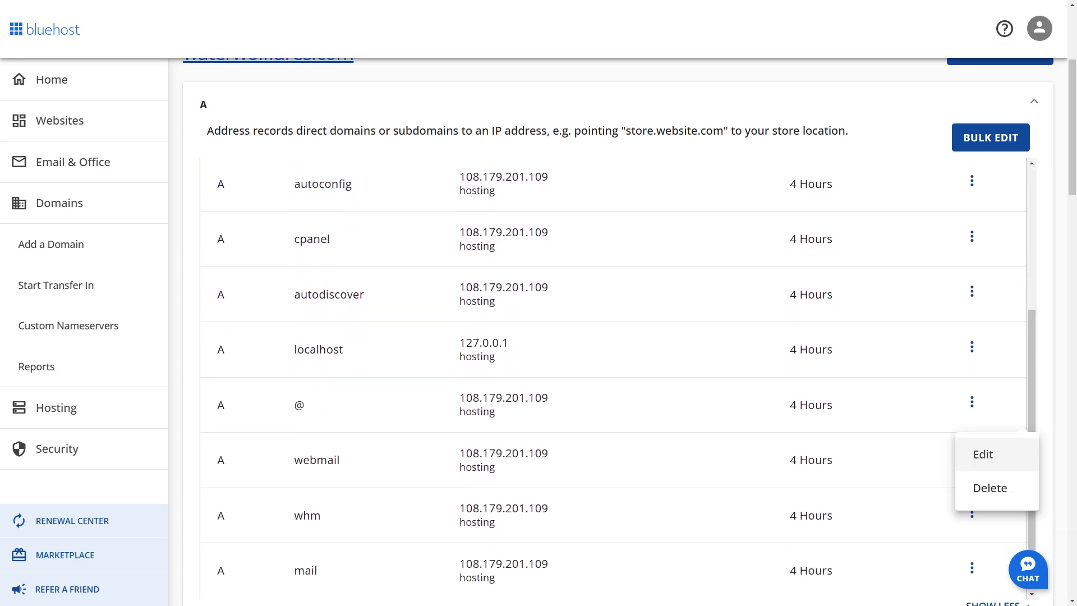
pyautogui.click(983, 454)
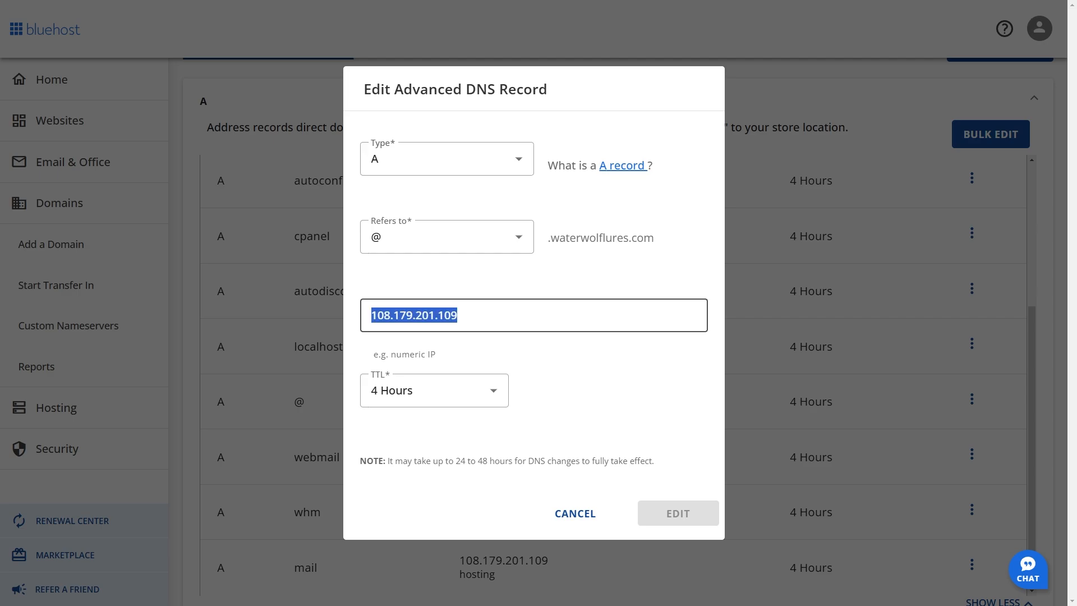
pyautogui.write('23.227.38.65')
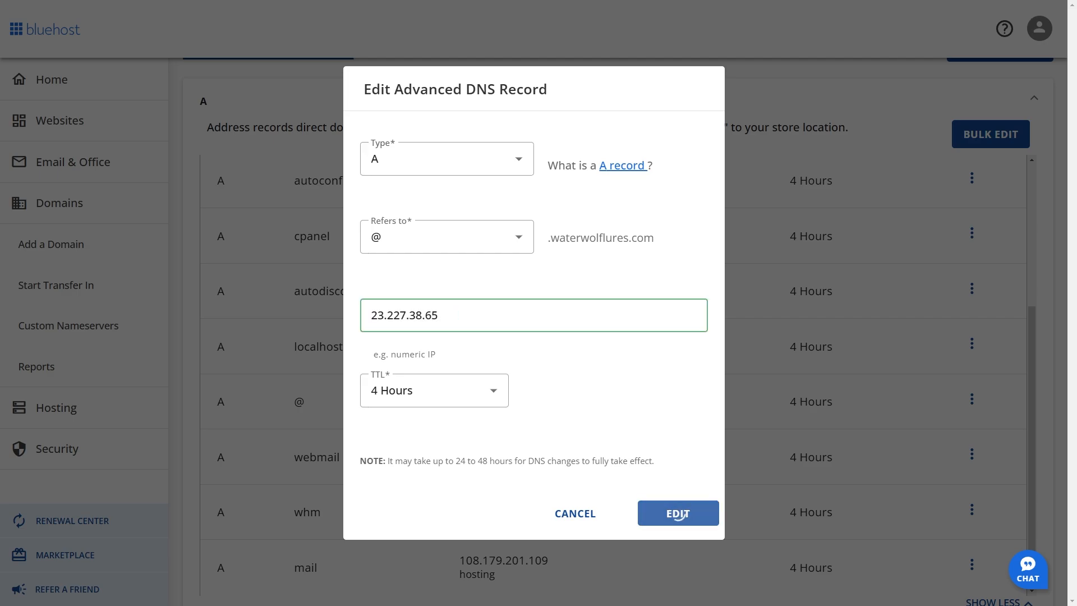
pyautogui.click(677, 513)
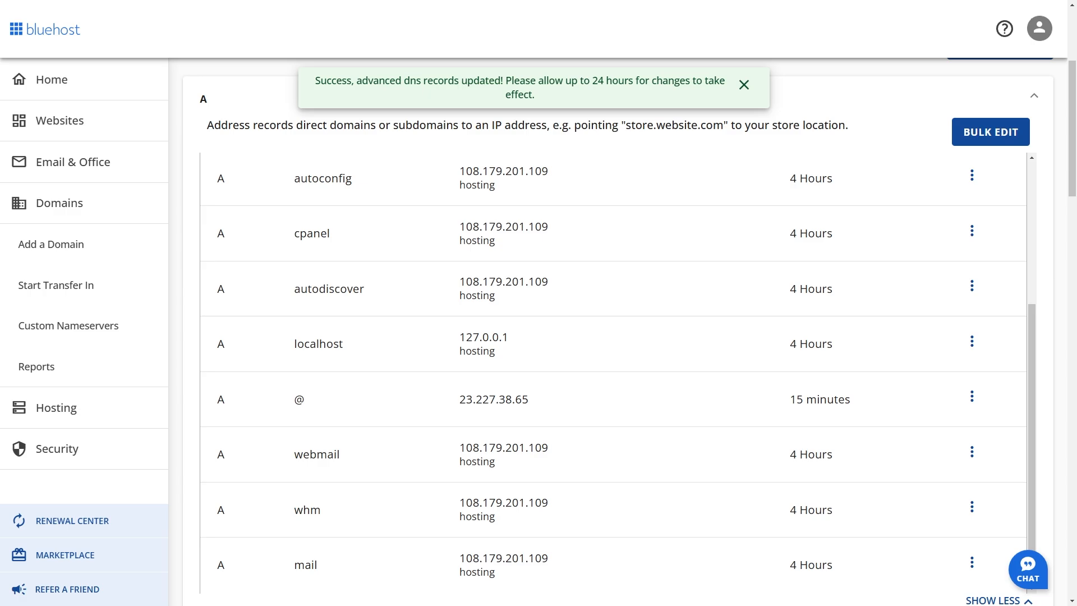
# - Set the www CNAME record's alias to shops.myshopify.com and save it
pyautogui.scroll(-3)
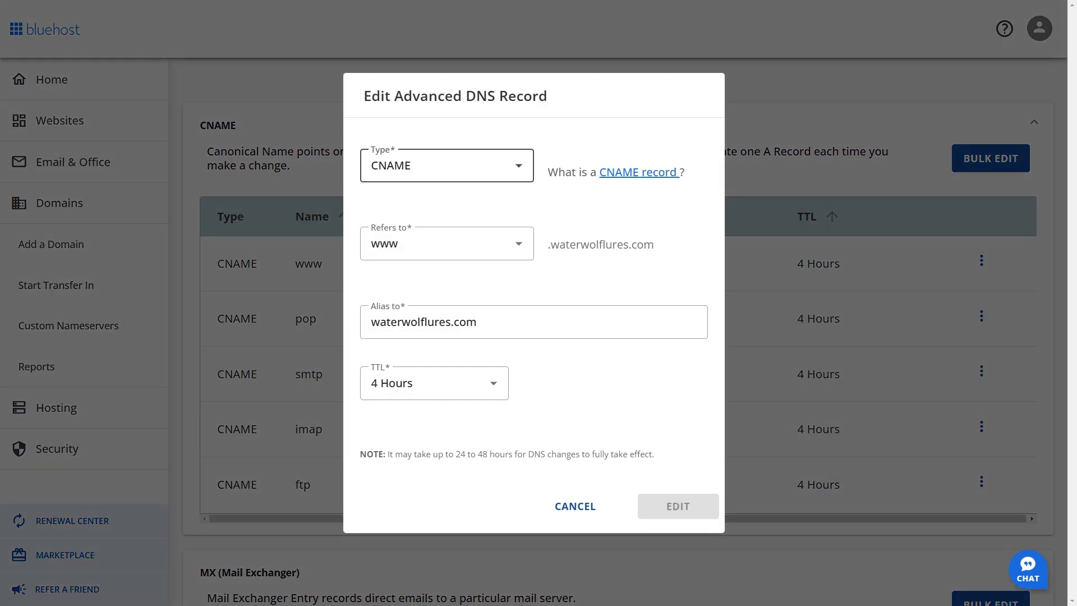
pyautogui.click(533, 322)
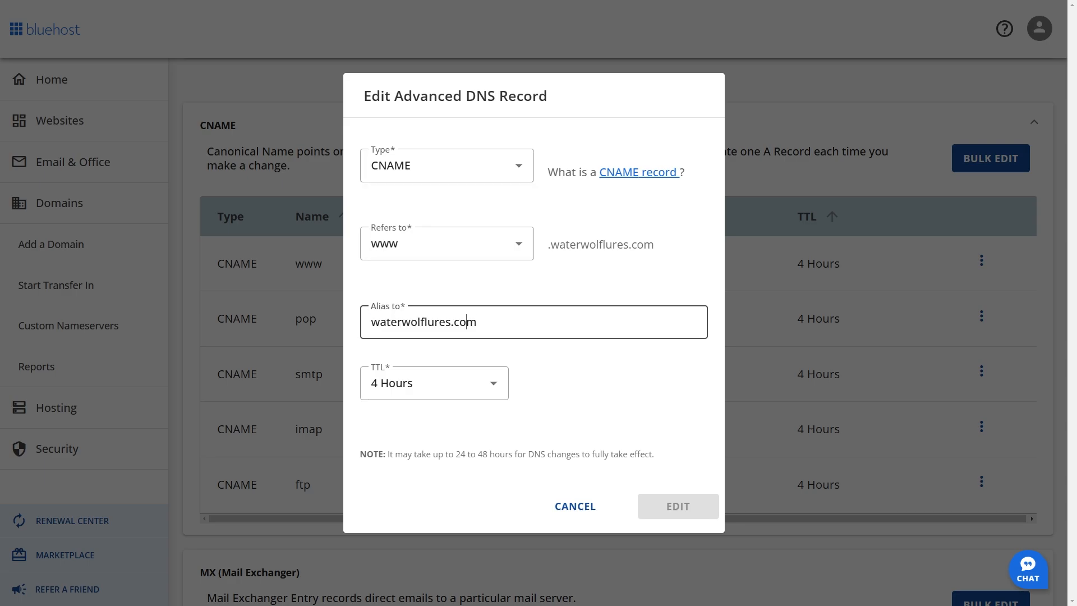
pyautogui.write('shops.myshopify.com')
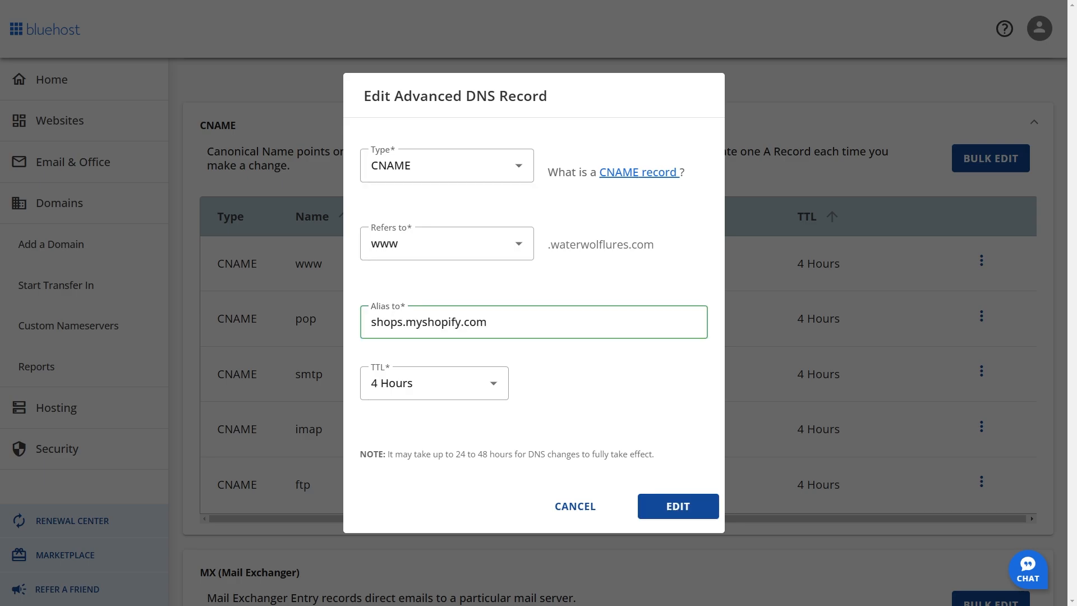
pyautogui.click(677, 506)
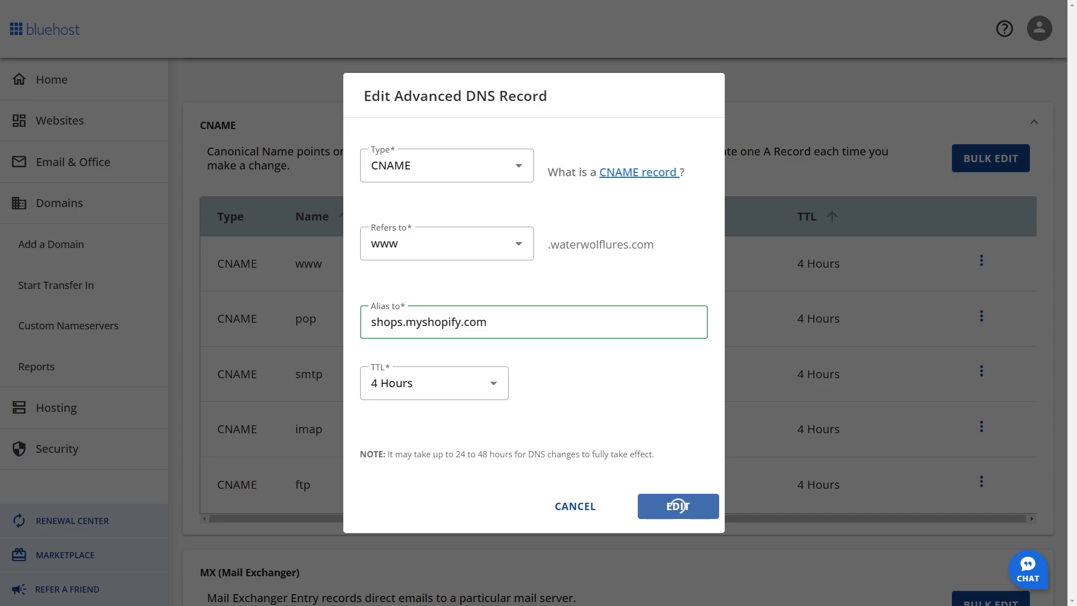
pyautogui.click(677, 506)
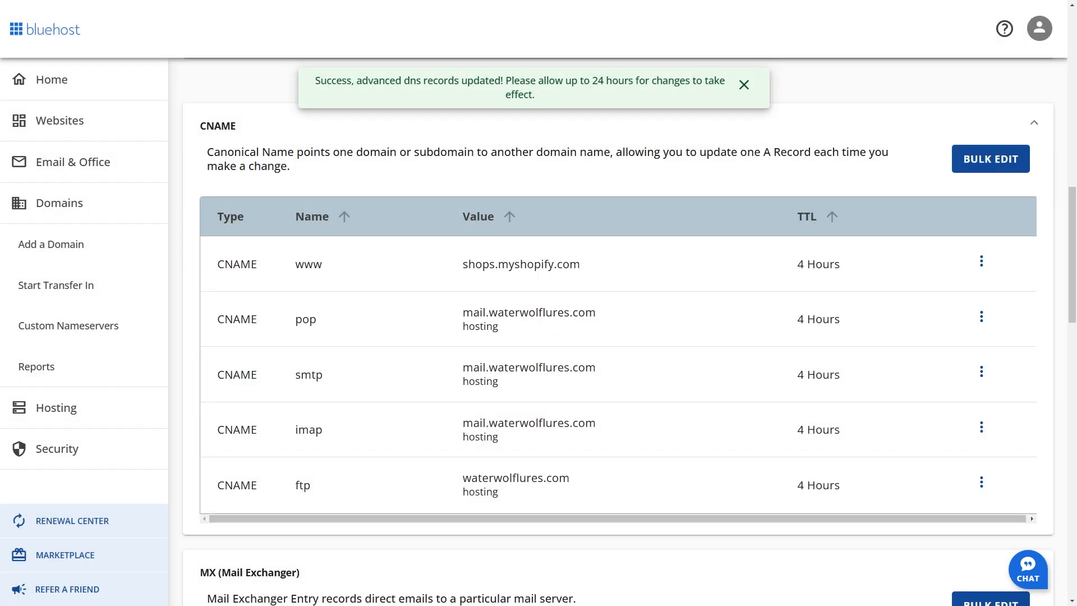